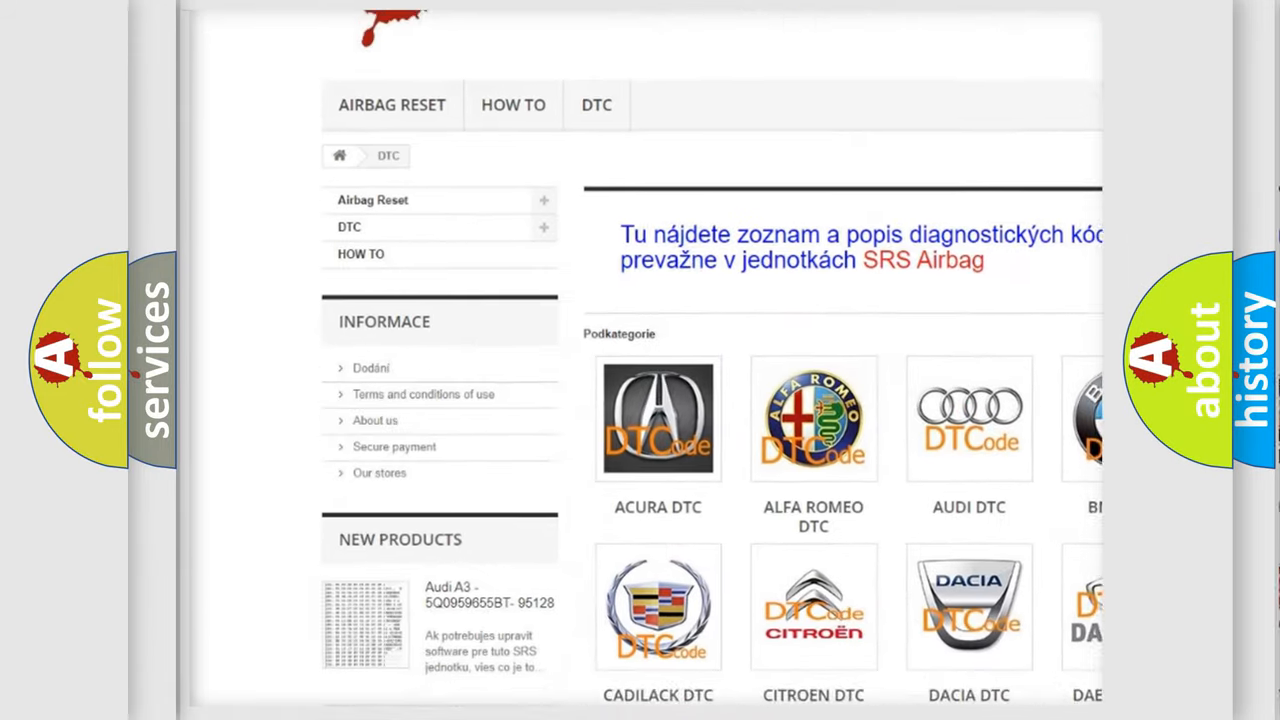
Scroll the airbagreset.sk DTC page past the brand tiles to the B0084 and B1001 code list
scroll("down", 3)
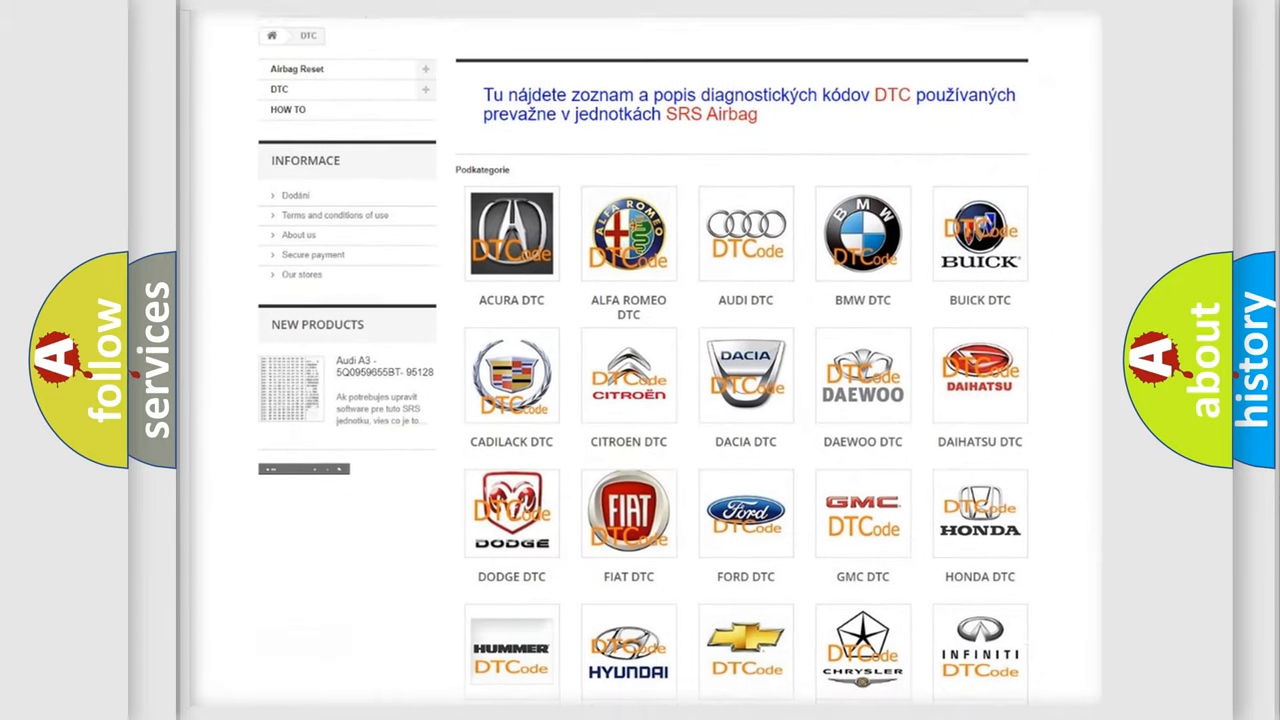
scroll("down", 3)
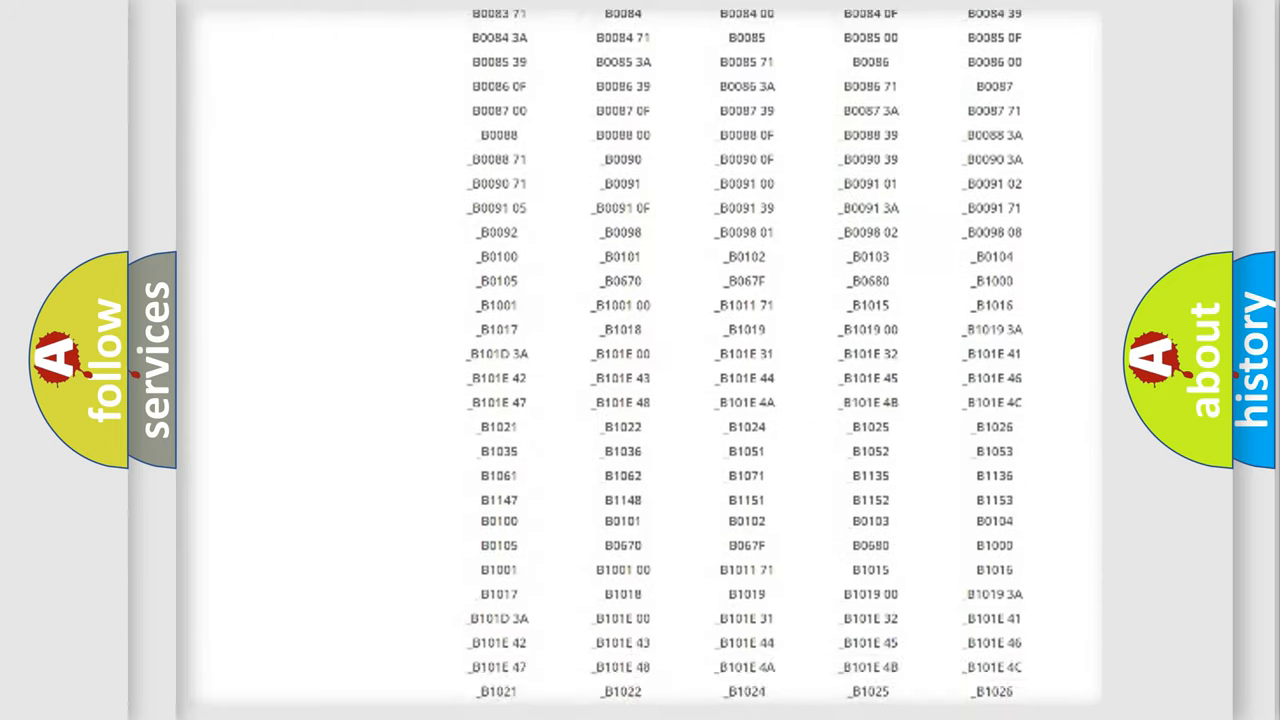
Move to the Hyundai slide and reveal 'Code: C1200' beneath 'Make: Hyundai'
scroll("down", 3)
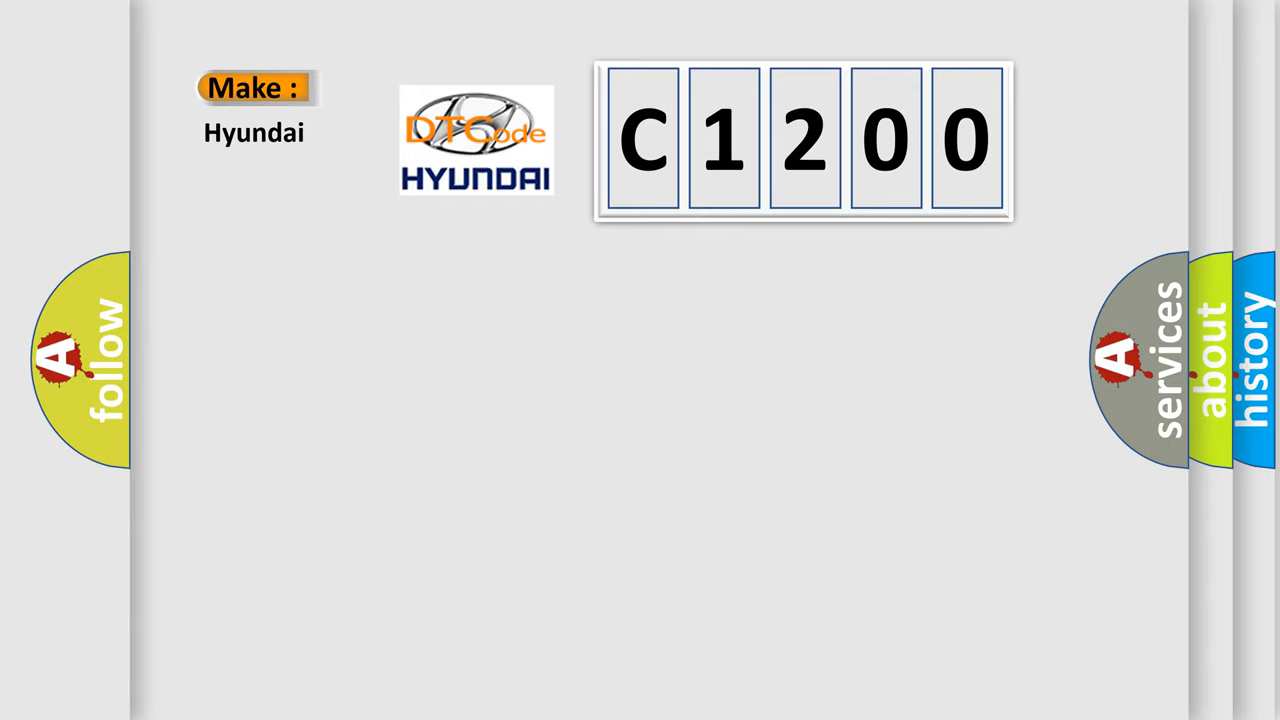
left_click(807, 138)
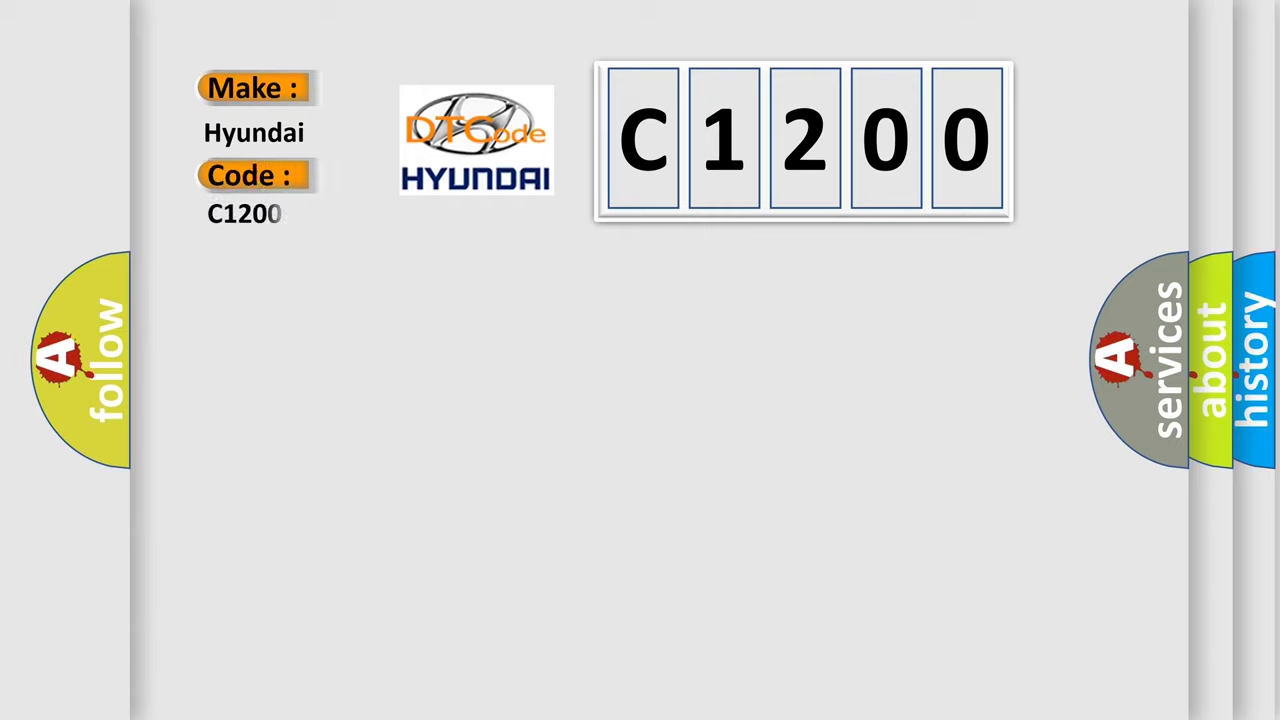